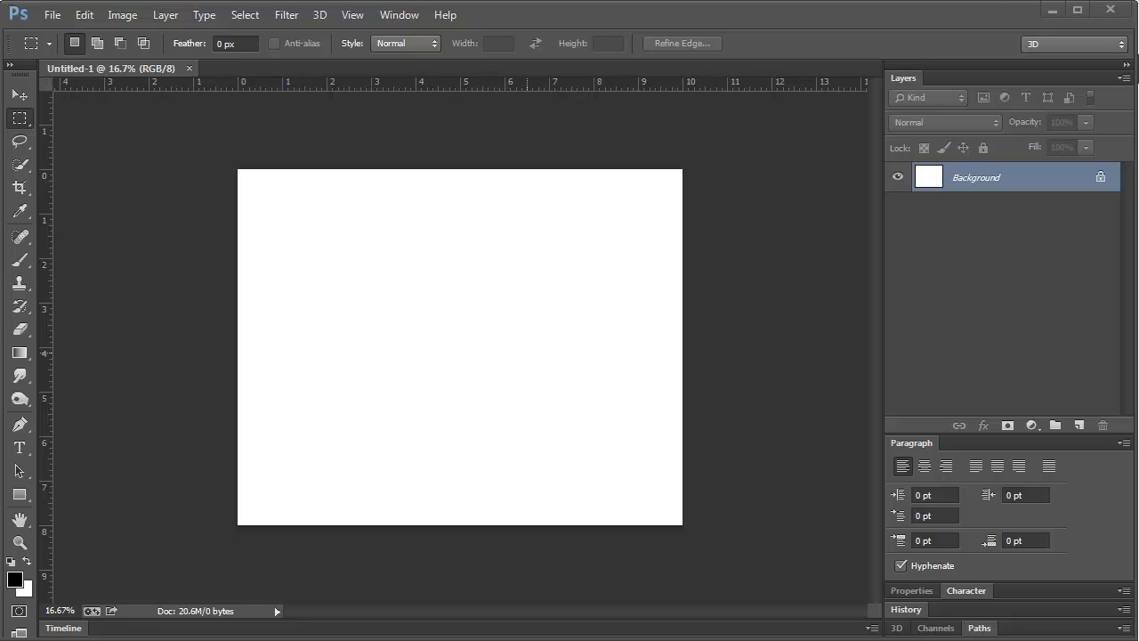
pyautogui.moveTo(158, 98)
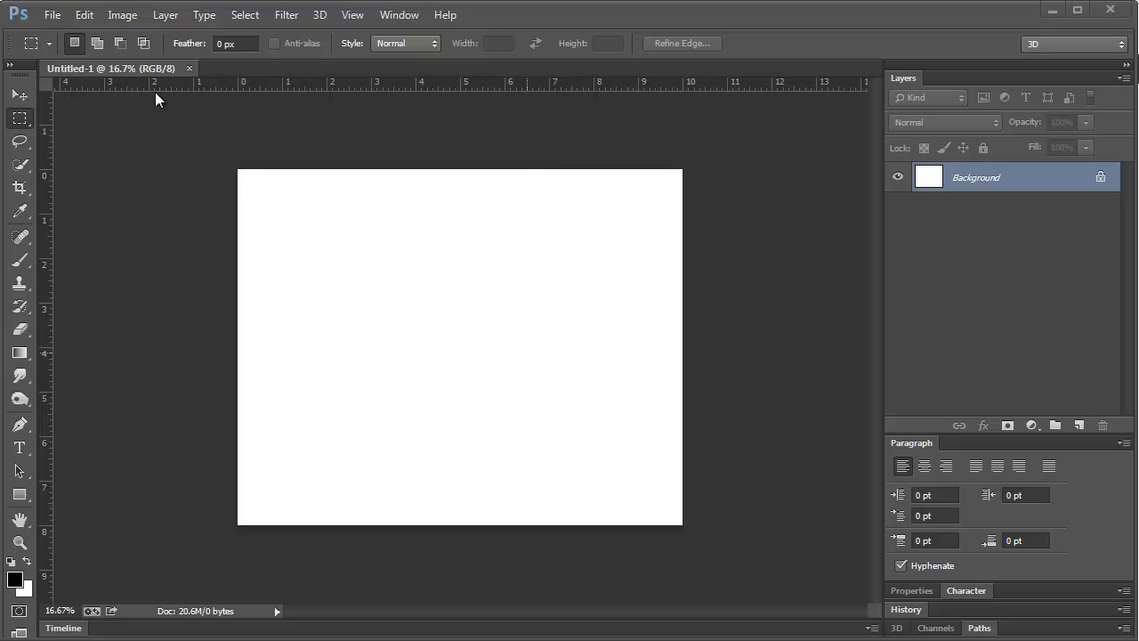
# Show the Image menu commands for the blank Untitled-1 document.
pyautogui.click(121, 14)
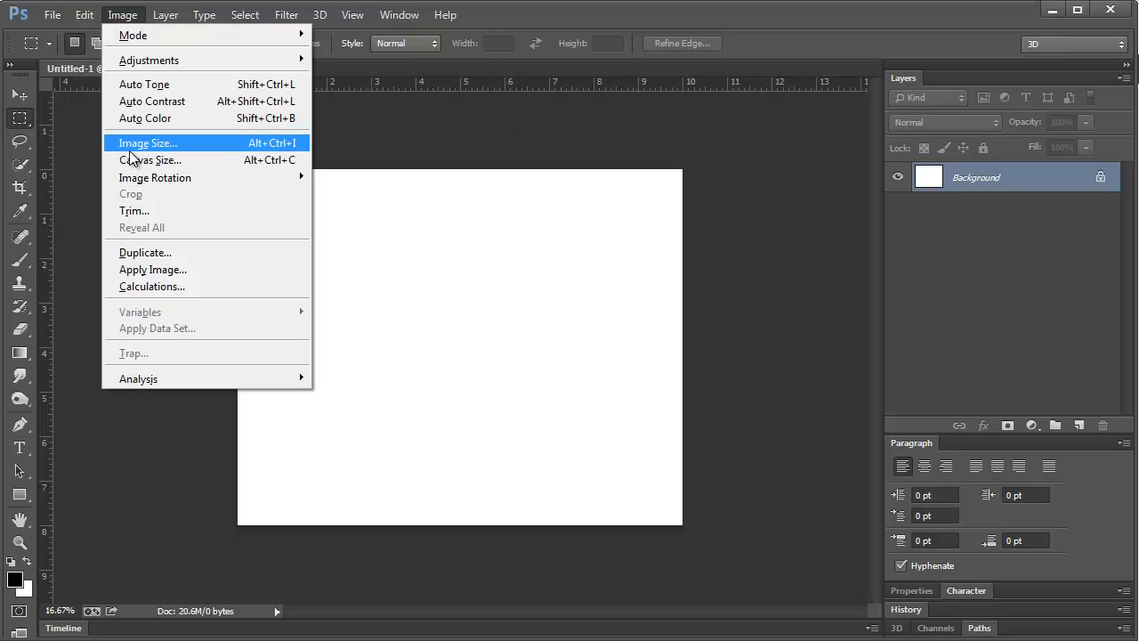
# In Image Size, set units to inches and width 20 with Resample on, giving 20×16 in at 300 ppi (6000×4800 px).
pyautogui.click(148, 143)
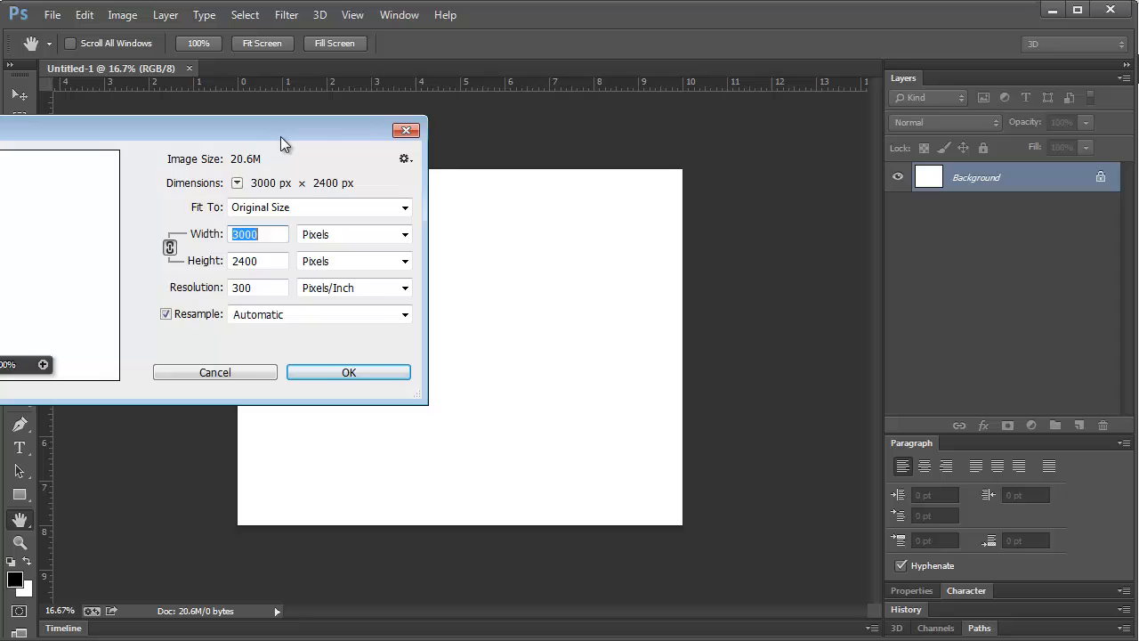
pyautogui.click(705, 260)
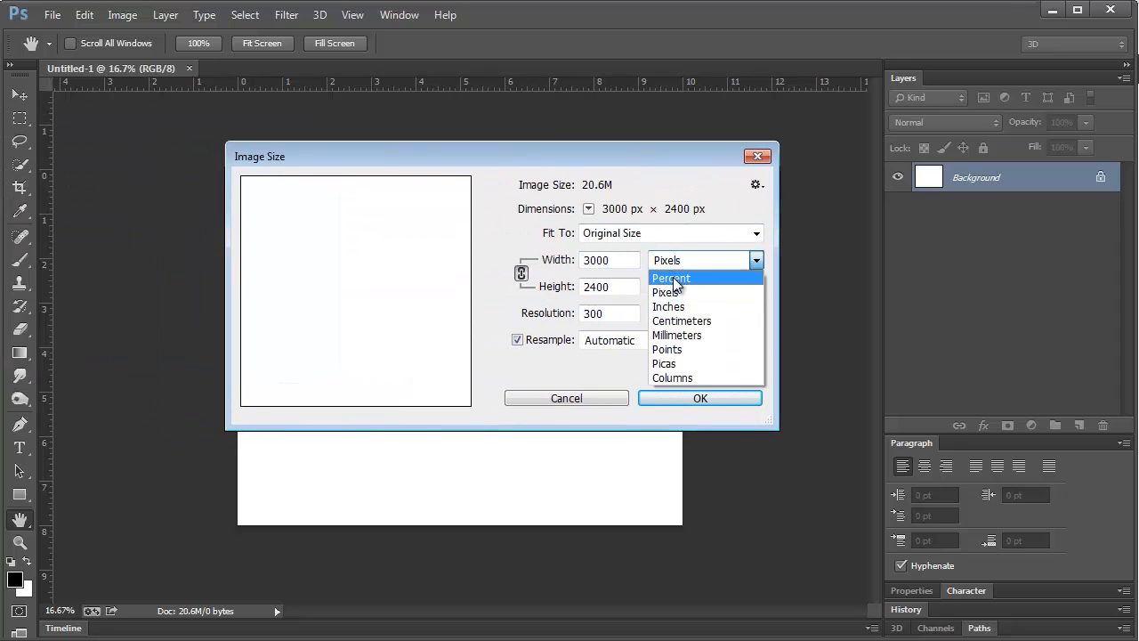
pyautogui.click(670, 306)
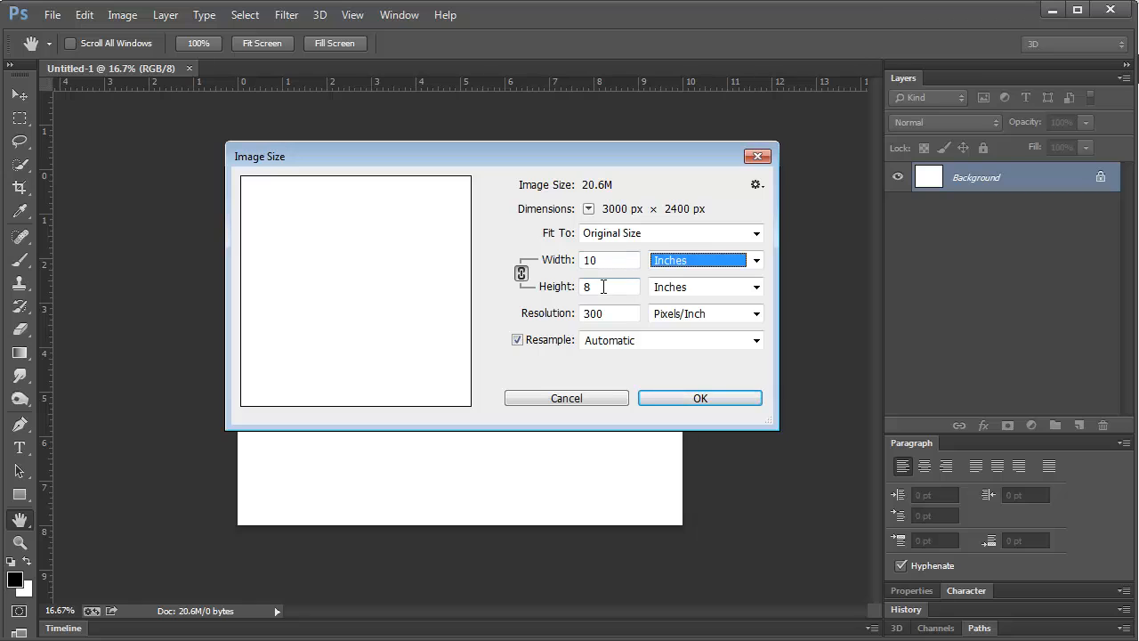
pyautogui.click(609, 260)
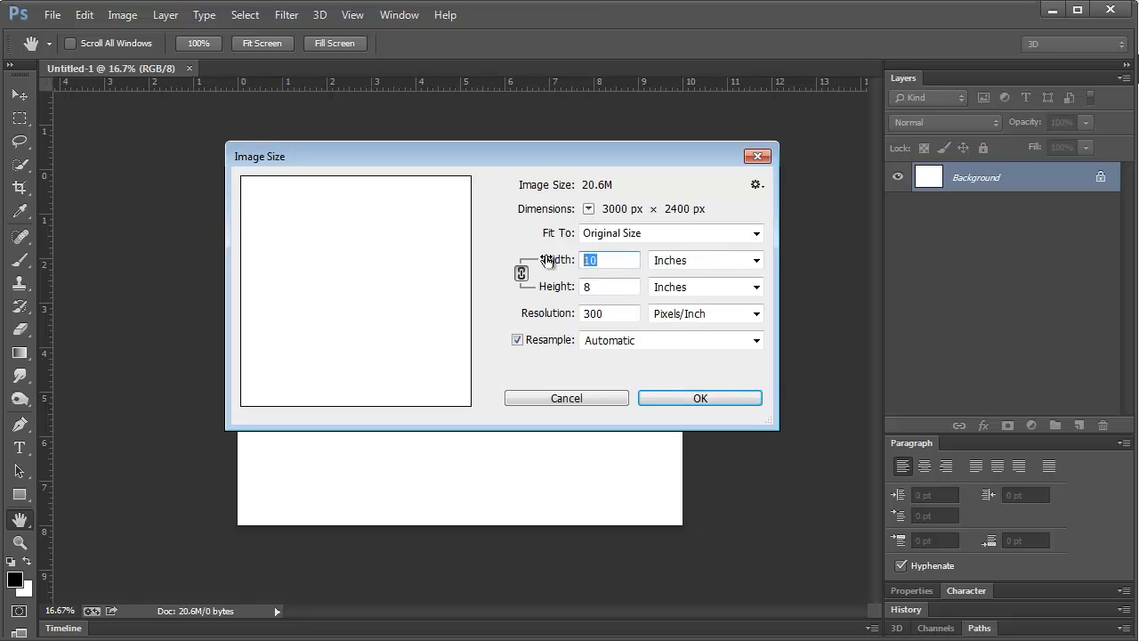
pyautogui.write('20')
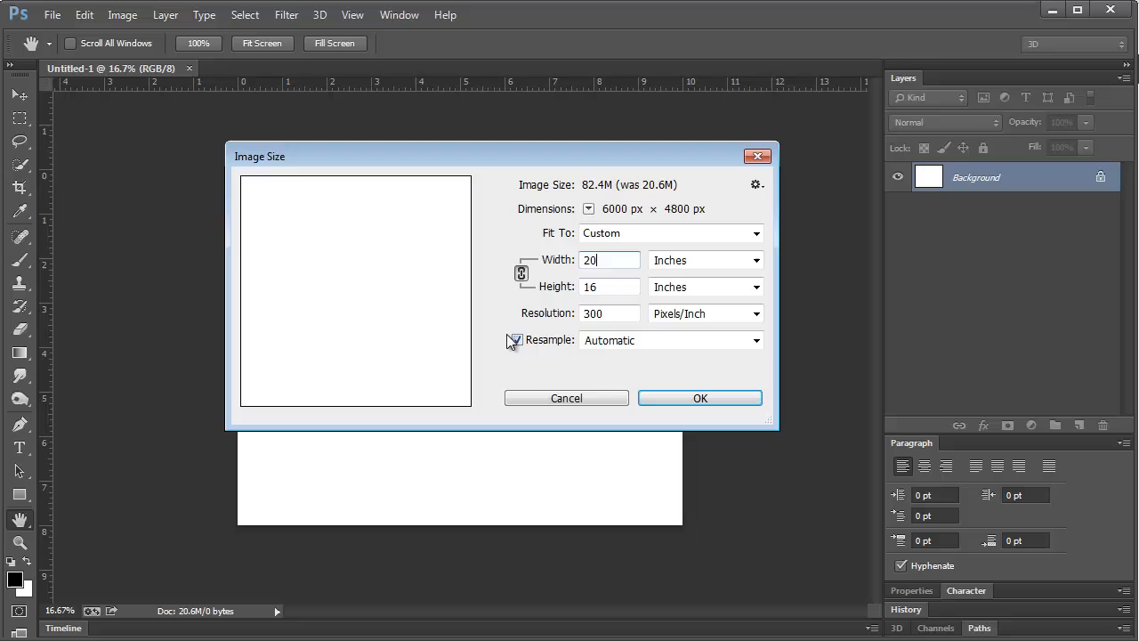
pyautogui.click(516, 340)
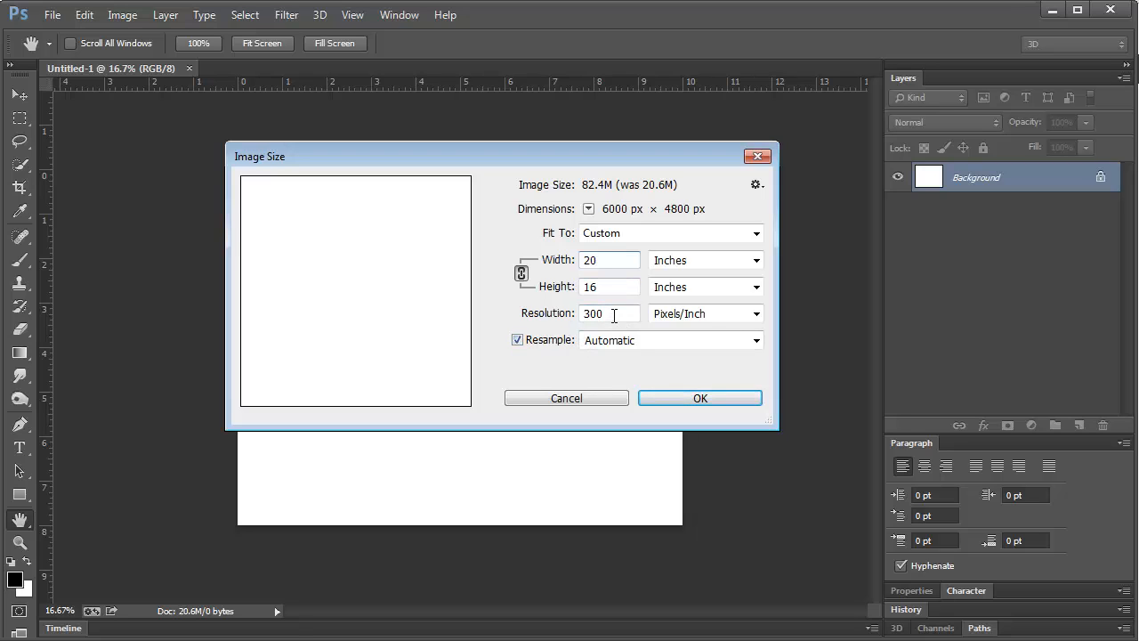
pyautogui.moveTo(611, 314)
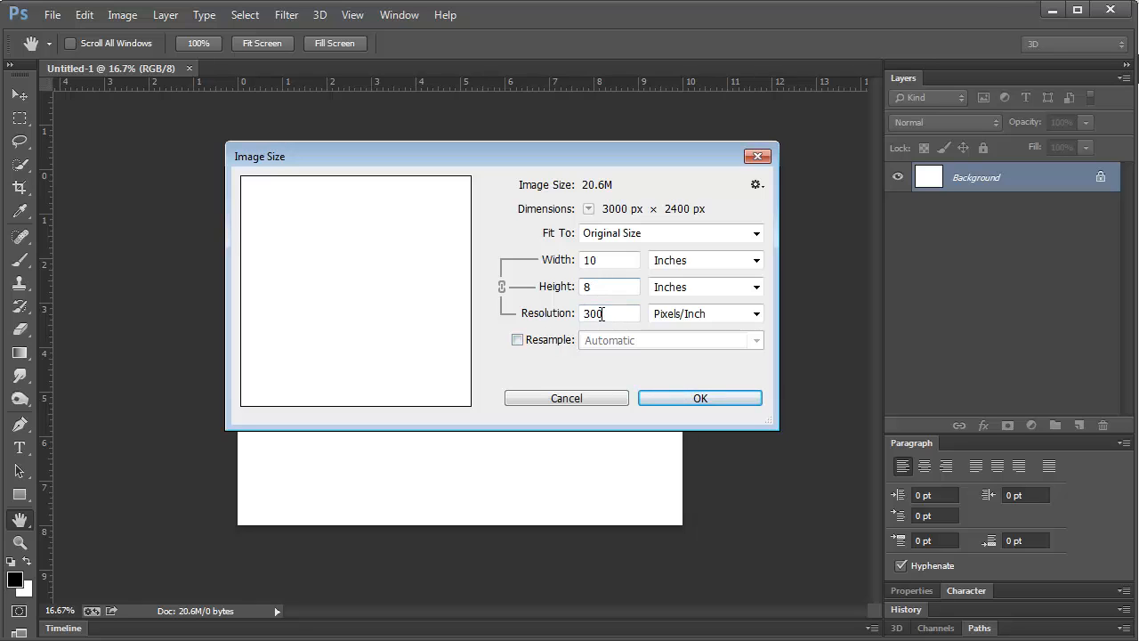
# With Resample off, set width to 20 in so resolution drops to 150 ppi at 3000×2400 px.
pyautogui.click(609, 260)
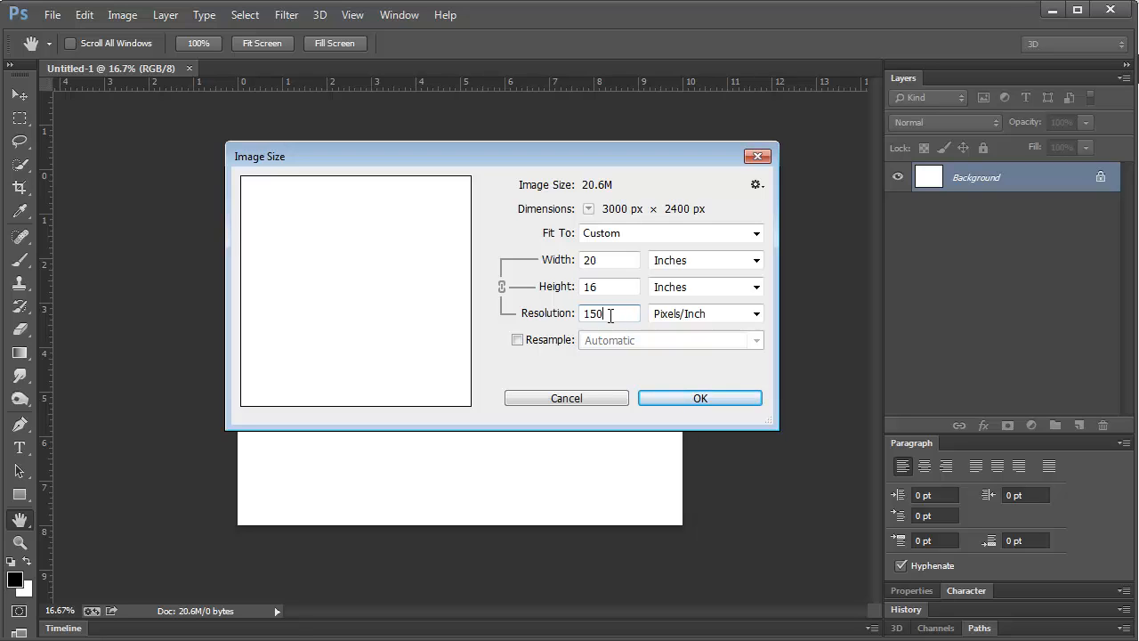
# With Resample back on, set resolution 300 ppi and width 20 in for 6000×4800 px.
pyautogui.write('300')
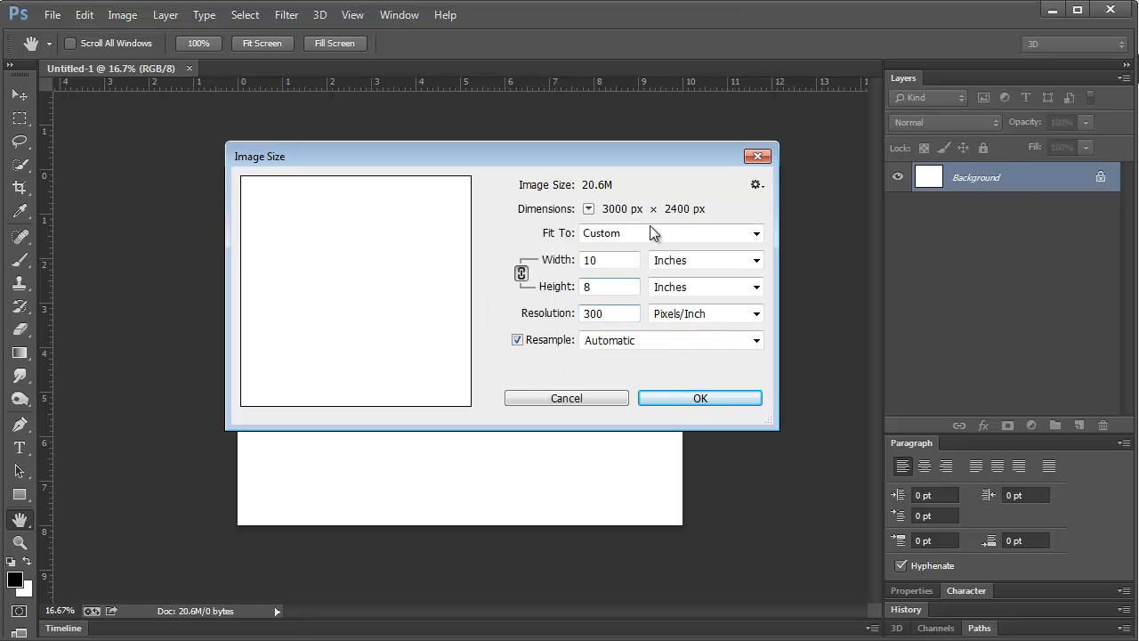
pyautogui.write('20')
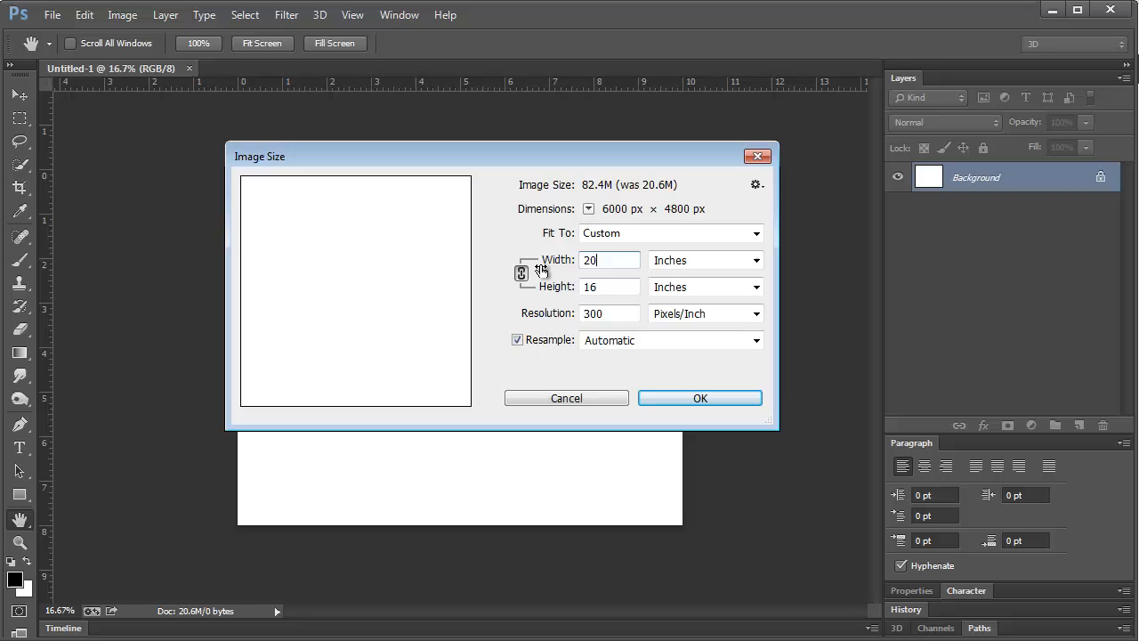
pyautogui.moveTo(550, 378)
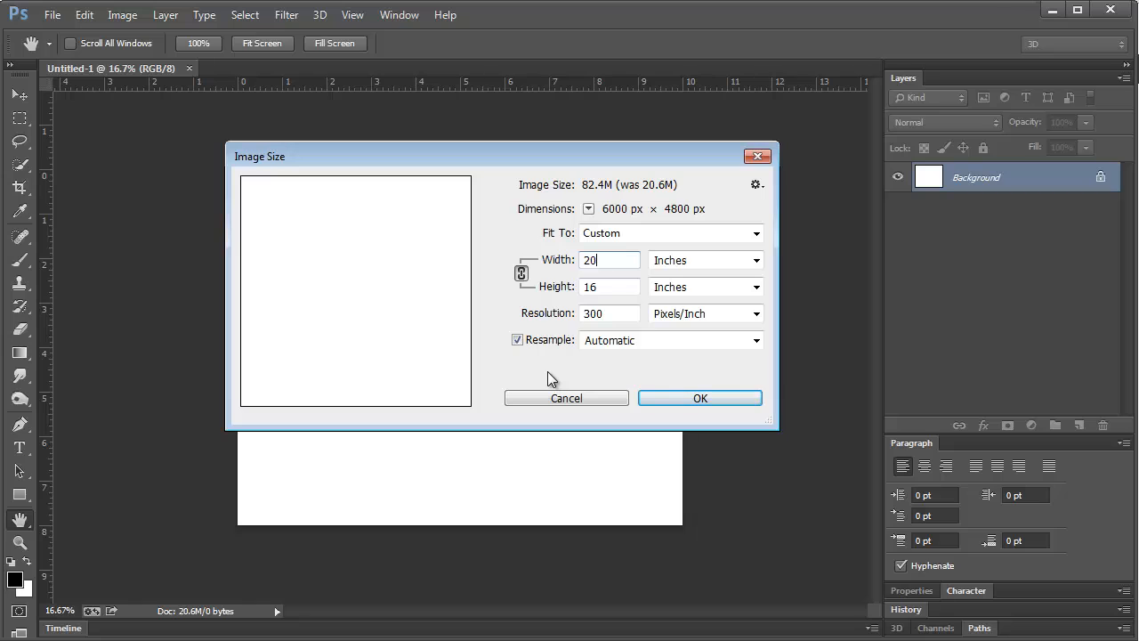
# Change width to 30 in, giving 30×24 in at 300 ppi (9000×7200 px).
pyautogui.tripleClick(609, 260)
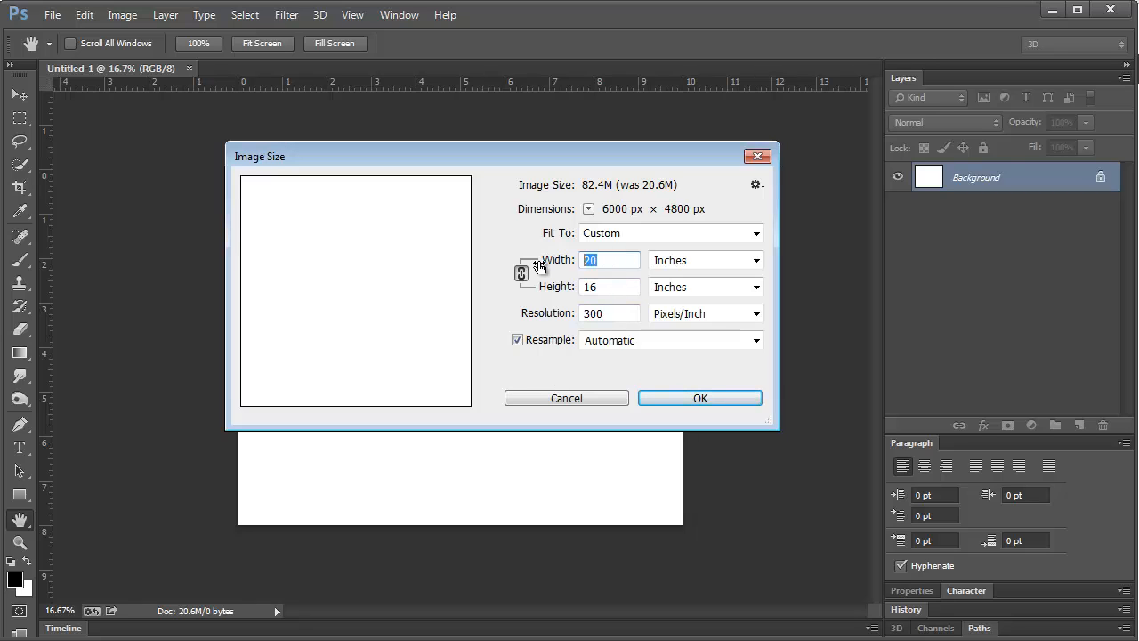
pyautogui.write('30')
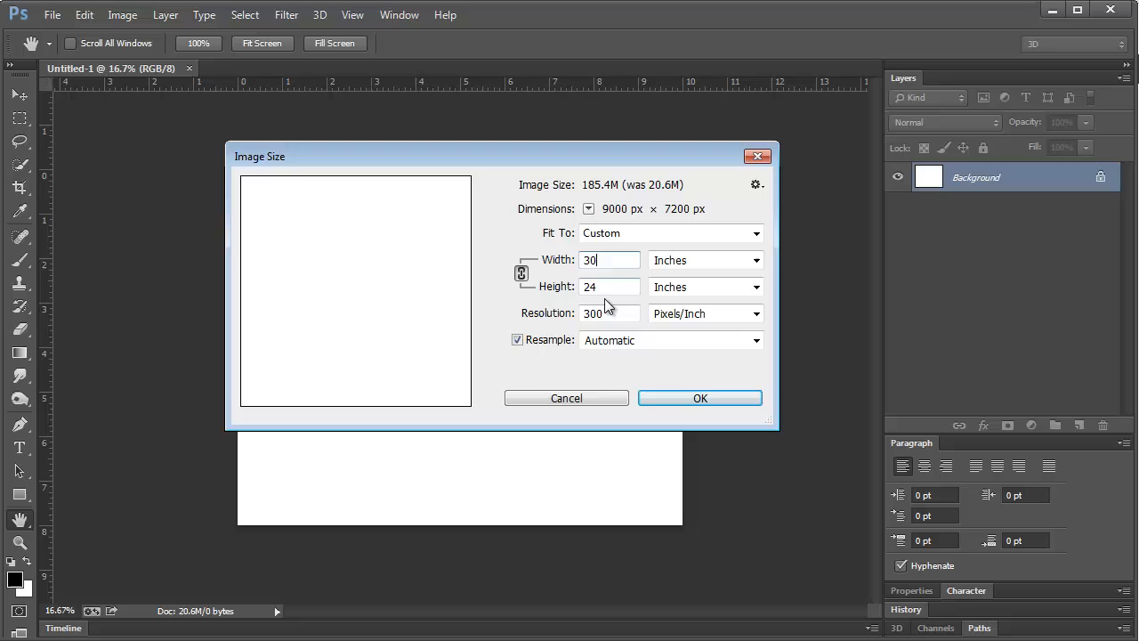
pyautogui.moveTo(616, 317)
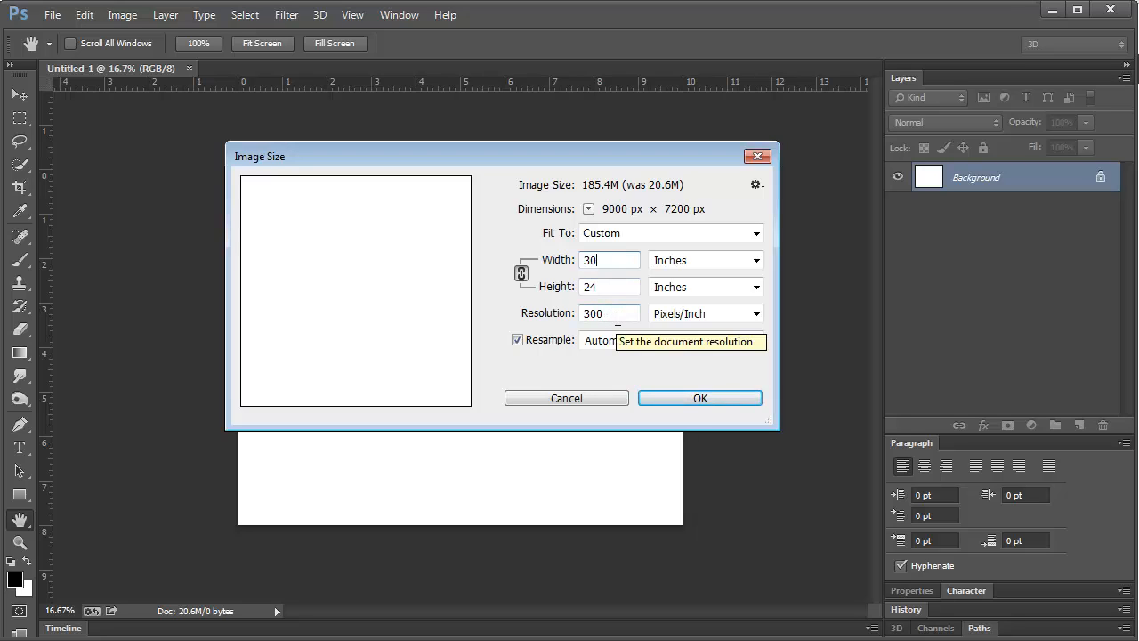